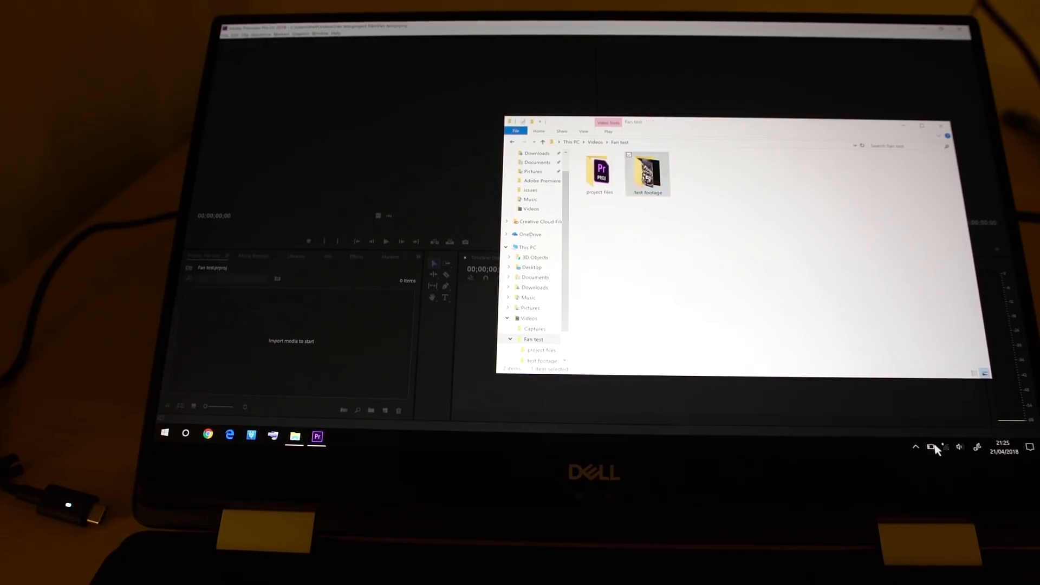
# Set the Windows battery power mode slider to Better performance.
pyautogui.click(932, 447)
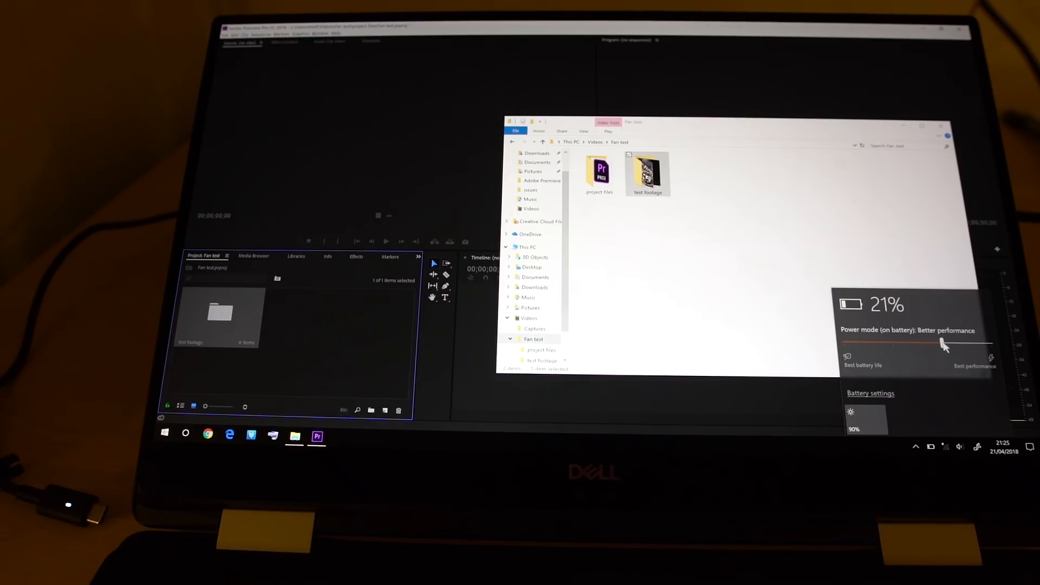
pyautogui.moveTo(941, 343); pyautogui.dragTo(988, 343)
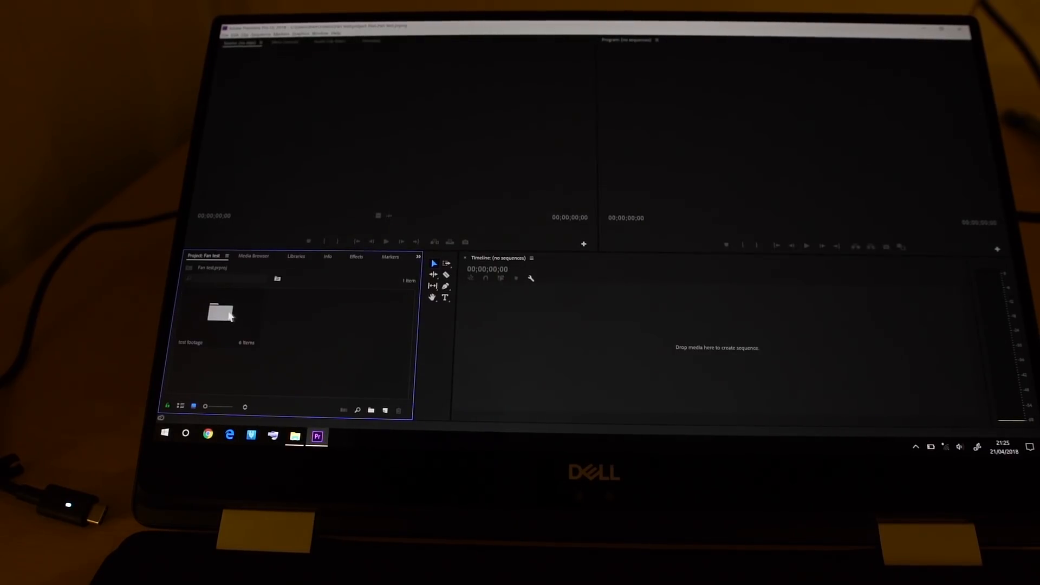
# Create a new sequence by placing the first test footage clip on the empty timeline.
pyautogui.doubleClick(221, 314)
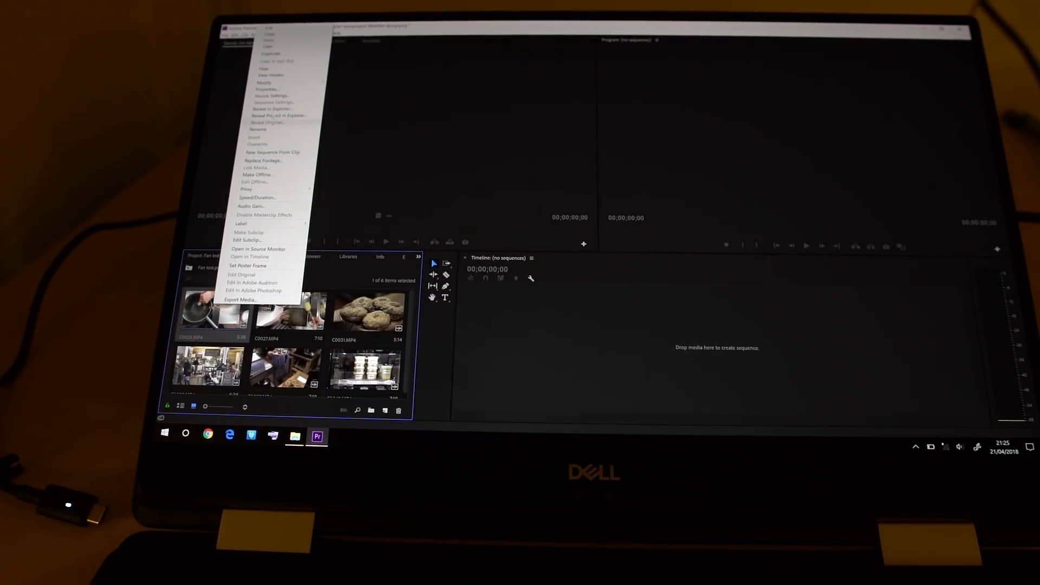
pyautogui.moveTo(275, 111)
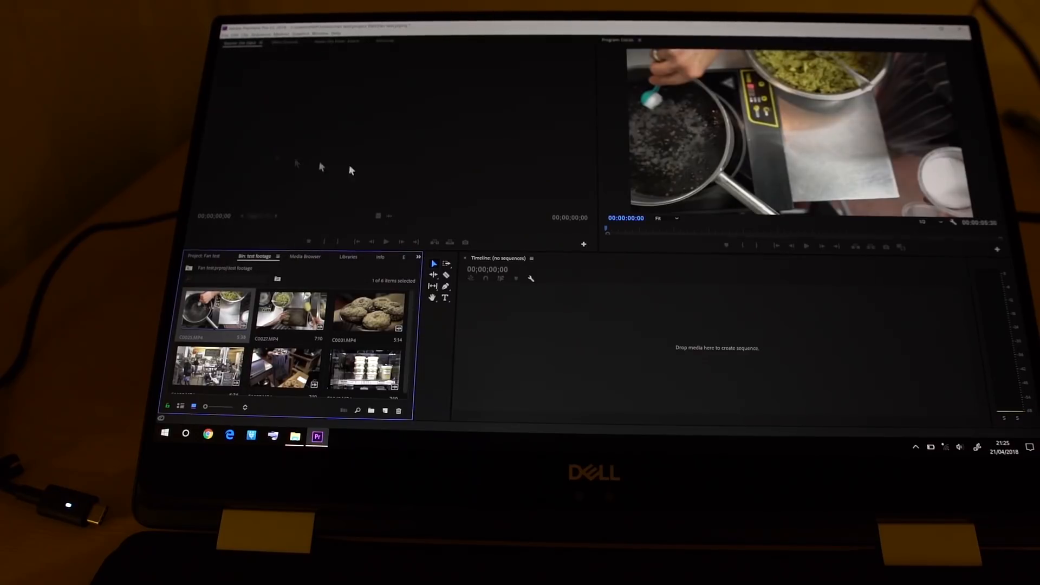
pyautogui.moveTo(215, 309); pyautogui.dragTo(663, 348)
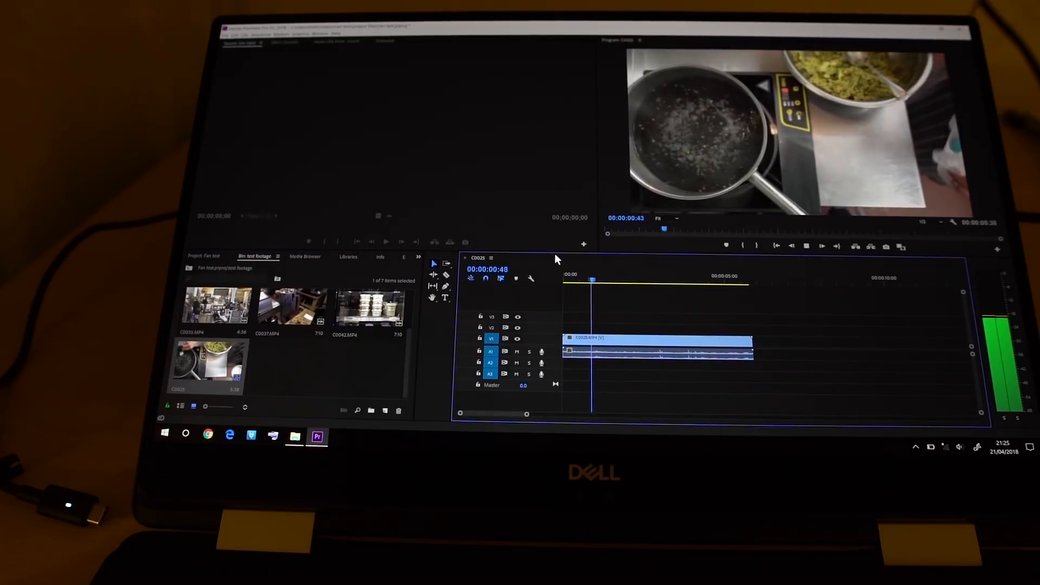
# Add the C0037 and C0042 clips after C0020, scrub into the middle clip and show Effect Controls.
pyautogui.click(645, 279)
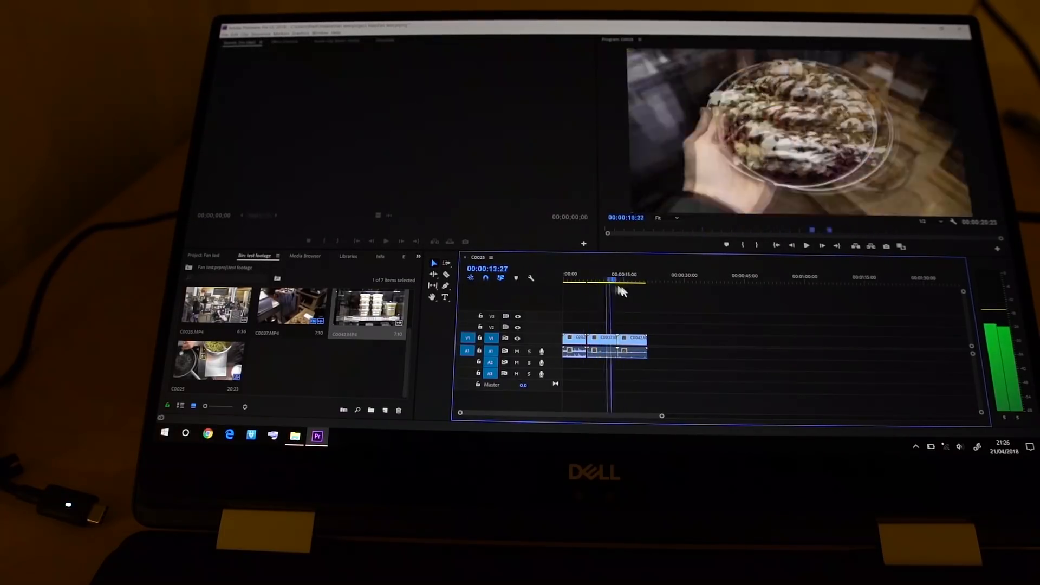
pyautogui.click(586, 277)
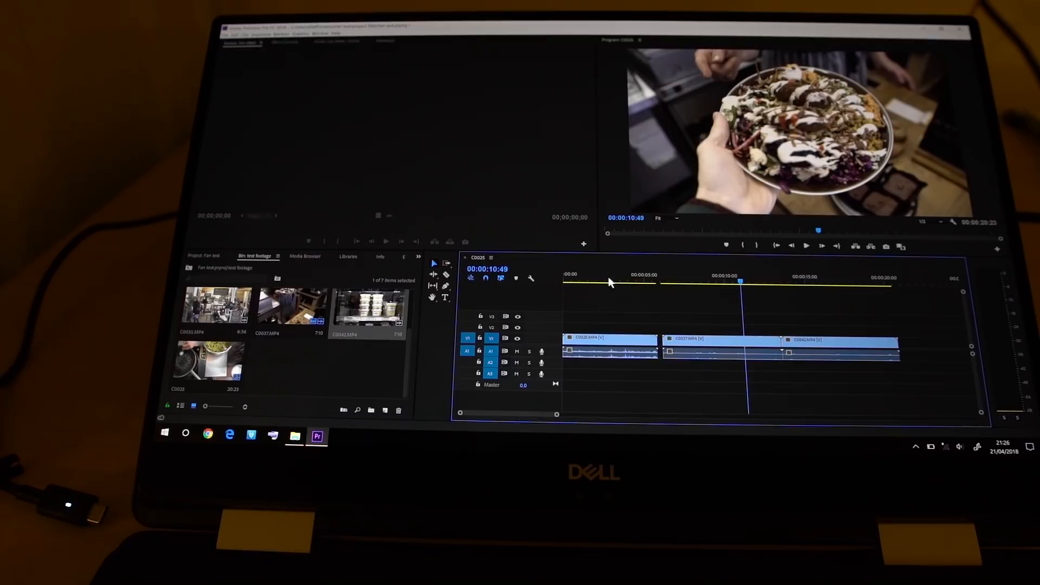
pyautogui.click(681, 281)
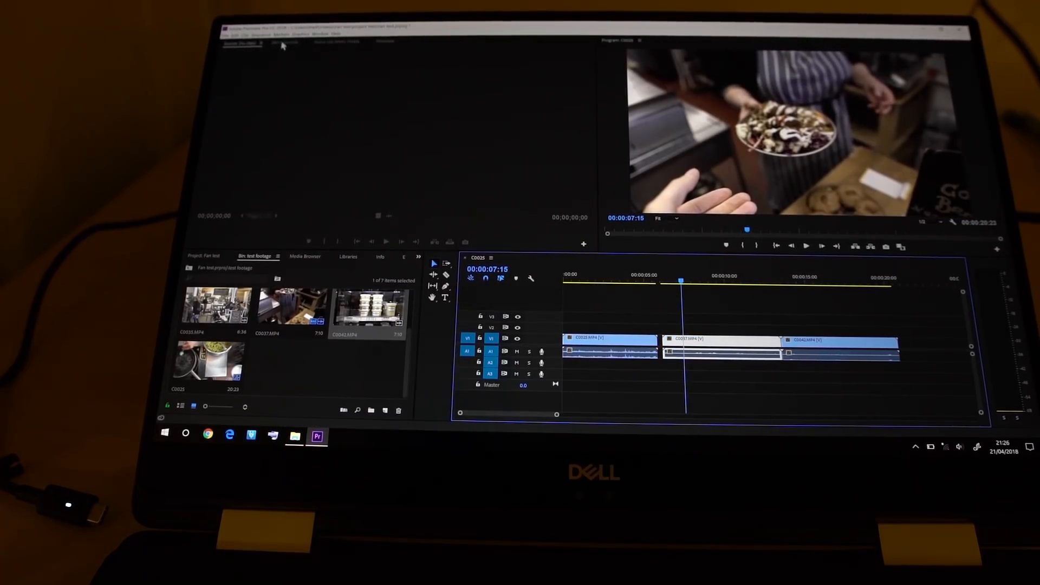
pyautogui.click(284, 43)
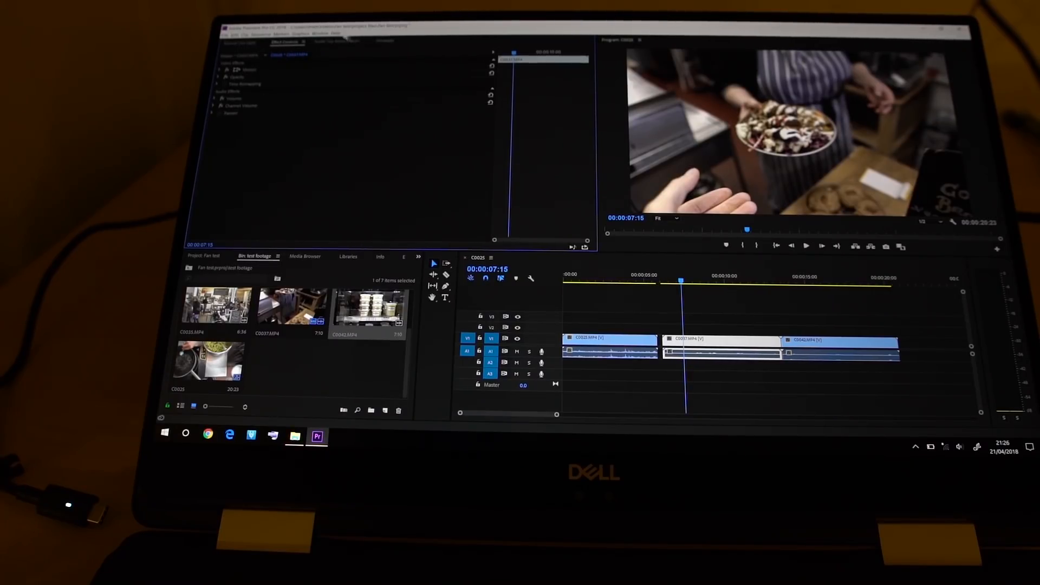
# Show the Lumetri Color panel from the Window menu for colour grading.
pyautogui.click(320, 35)
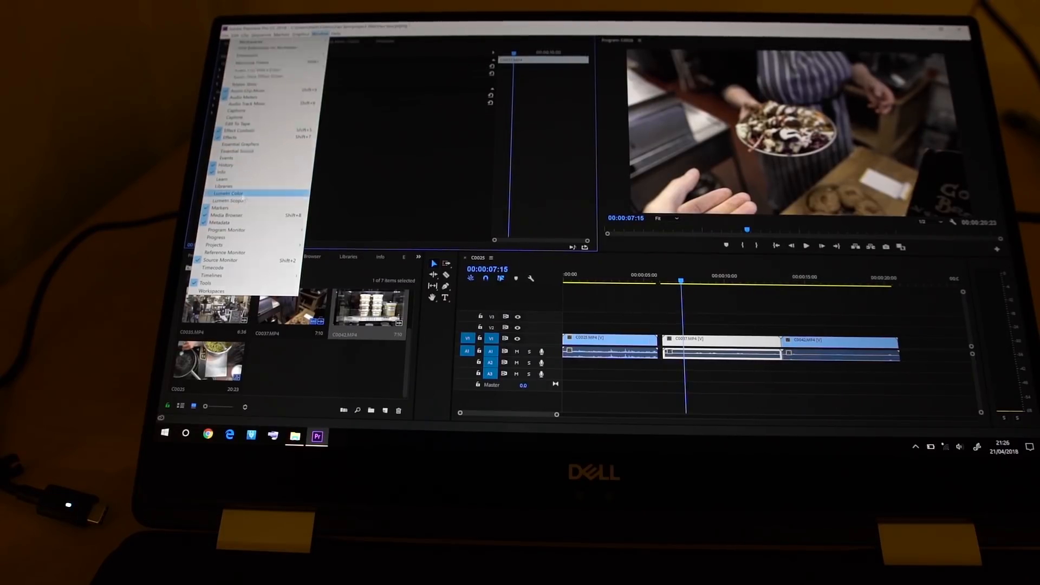
pyautogui.click(228, 193)
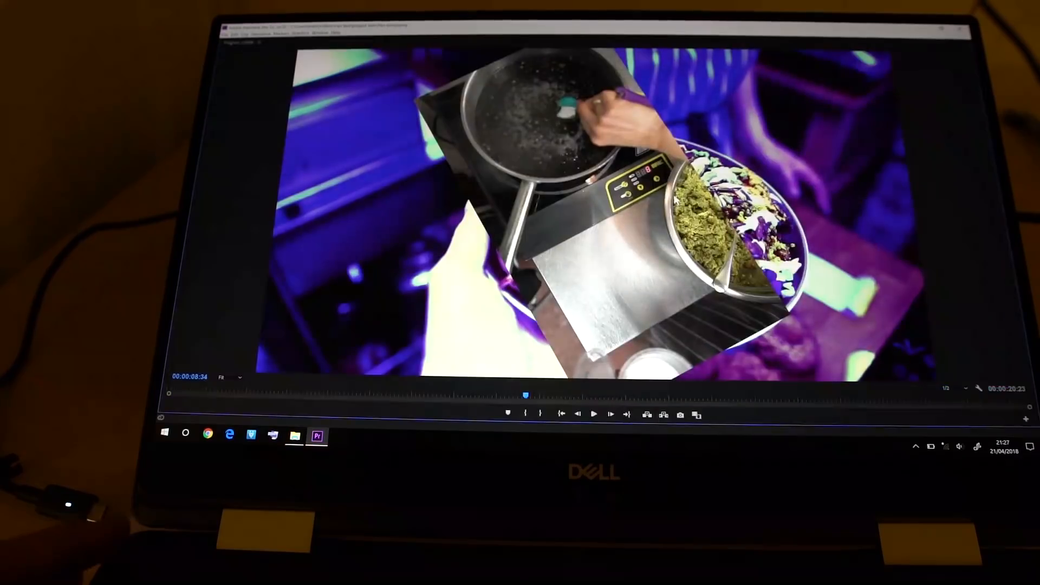
# Restore the maximized Program Monitor to the normal workspace layout.
pyautogui.click(595, 414)
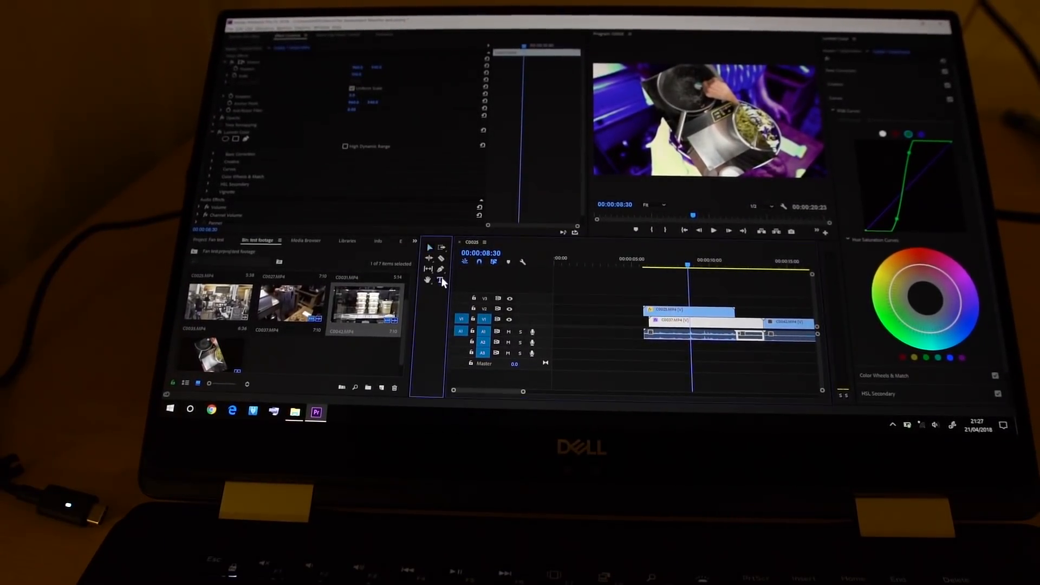
# Add a 'Lalalla lla la la la' text title on V3 over the graded clips.
pyautogui.click(679, 266)
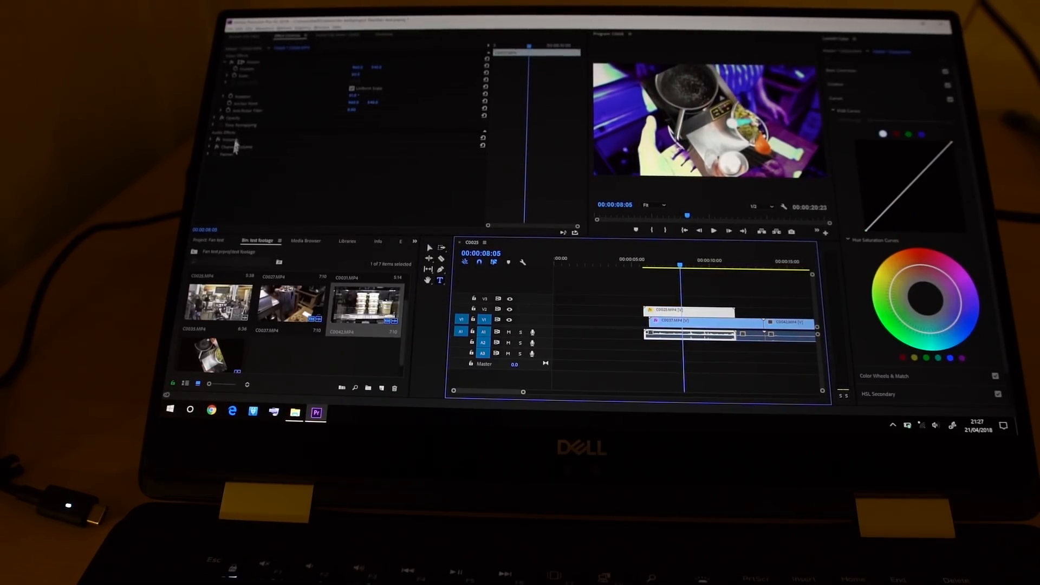
pyautogui.moveTo(365, 39)
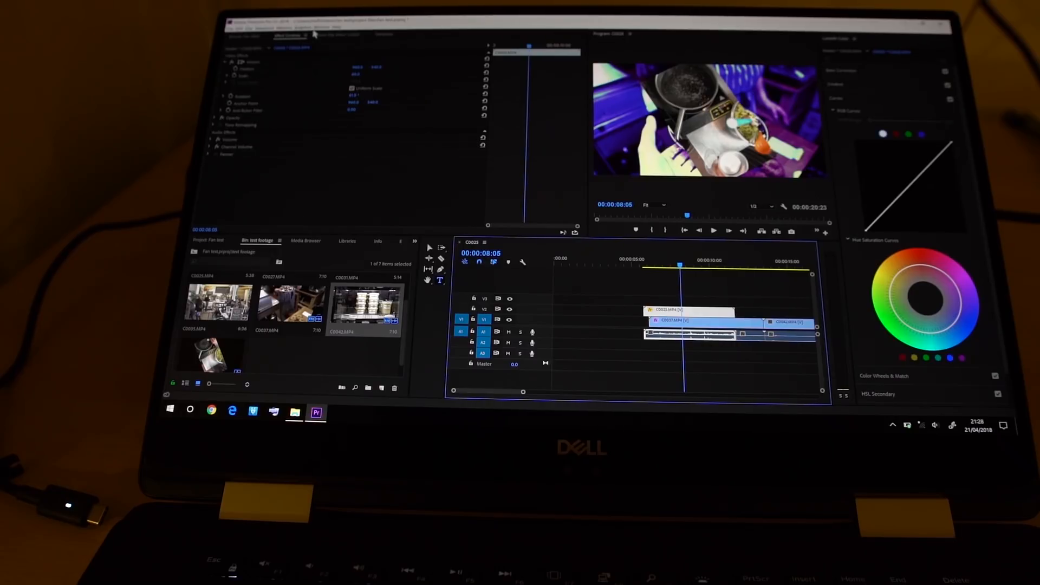
pyautogui.click(316, 26)
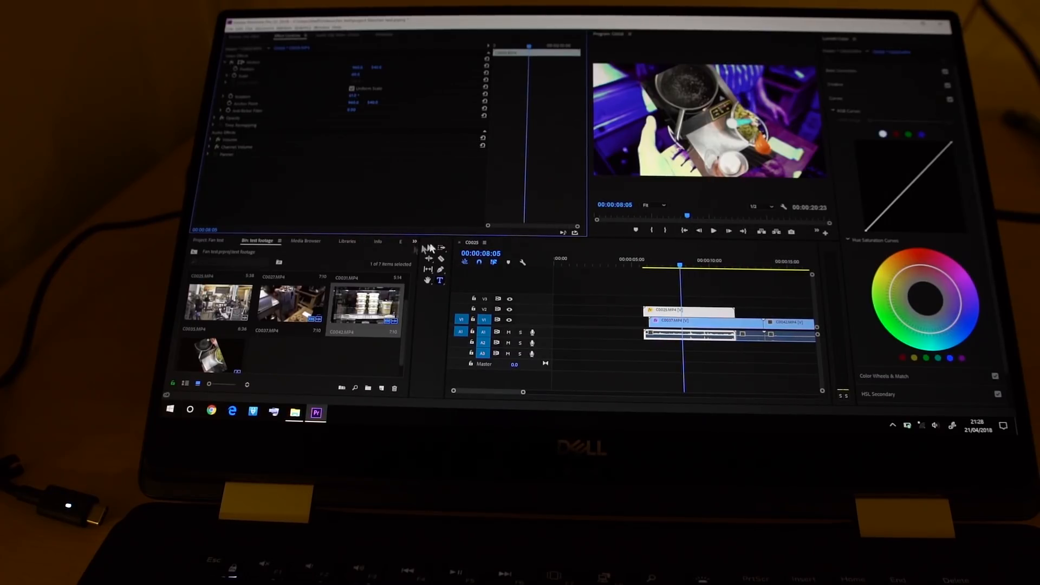
pyautogui.click(370, 240)
pyautogui.write('Lalalla lla la la la')
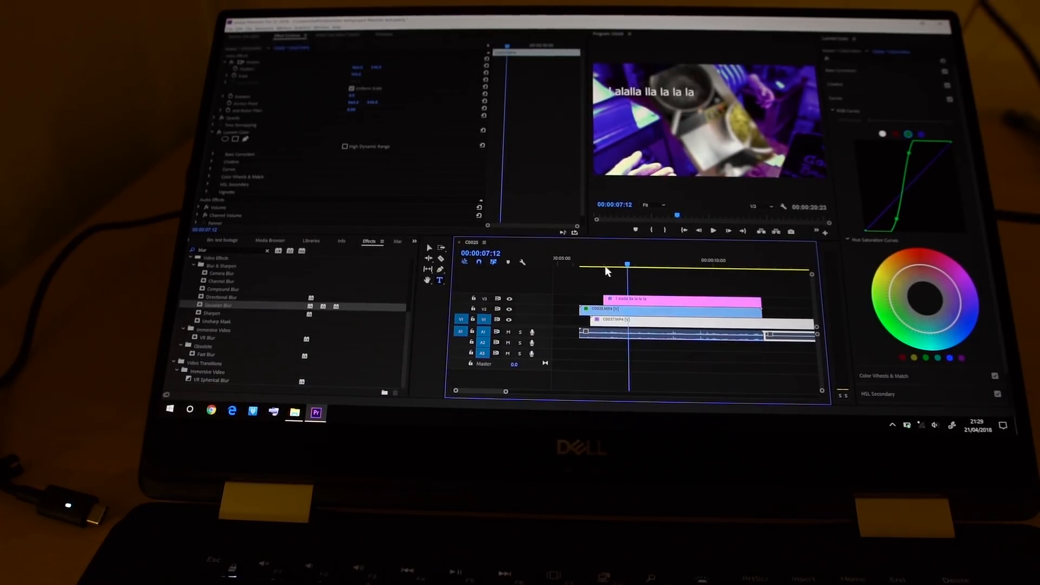
pyautogui.click(912, 424)
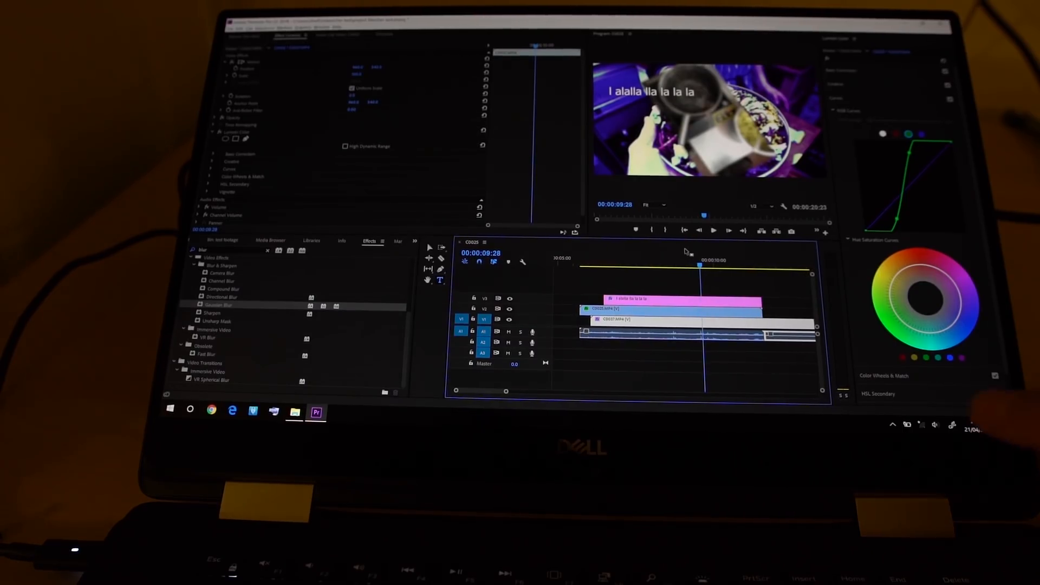
# Switch the Project panel back to the Bin: test footage tab.
pyautogui.click(919, 425)
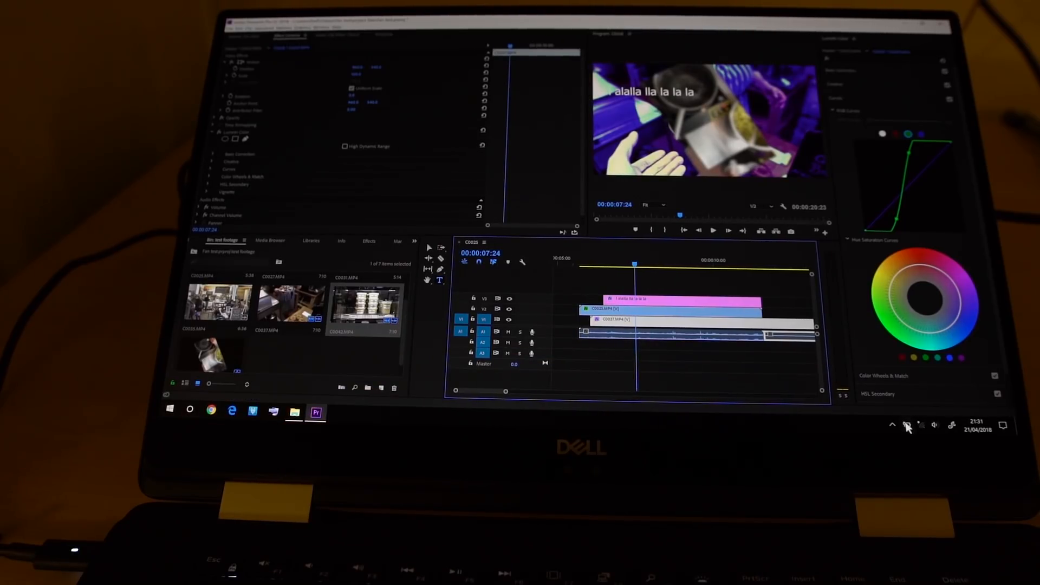
pyautogui.click(908, 426)
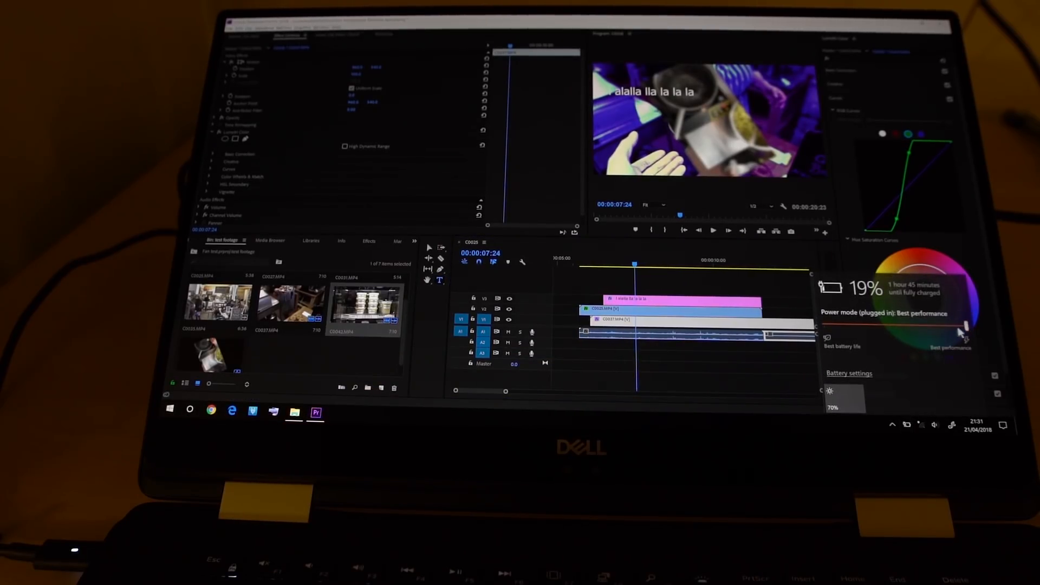
pyautogui.moveTo(966, 325); pyautogui.dragTo(899, 325)
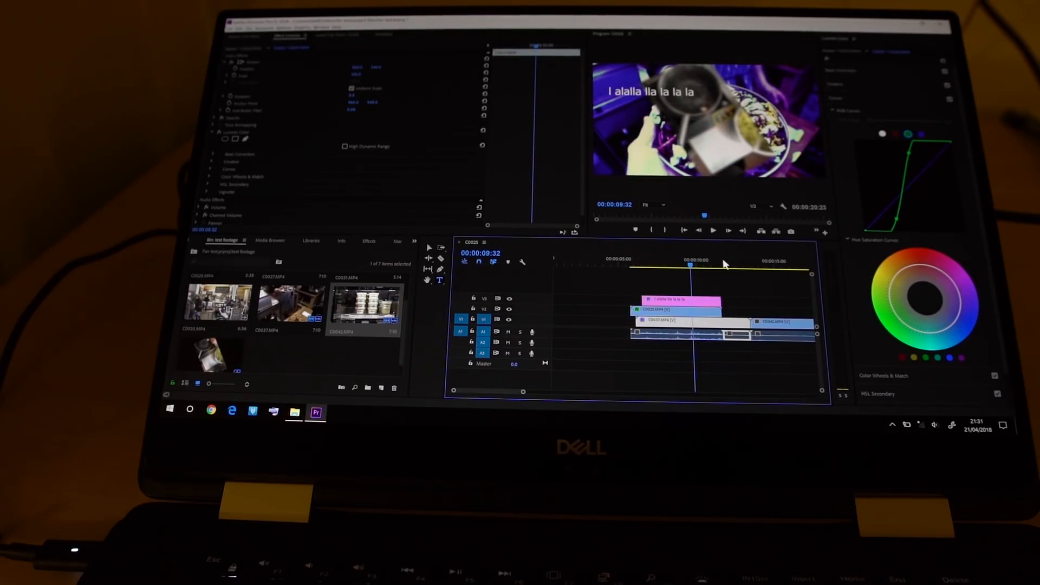
# Launch Dell Power Manager from the taskbar showing Battery Information.
pyautogui.click(746, 265)
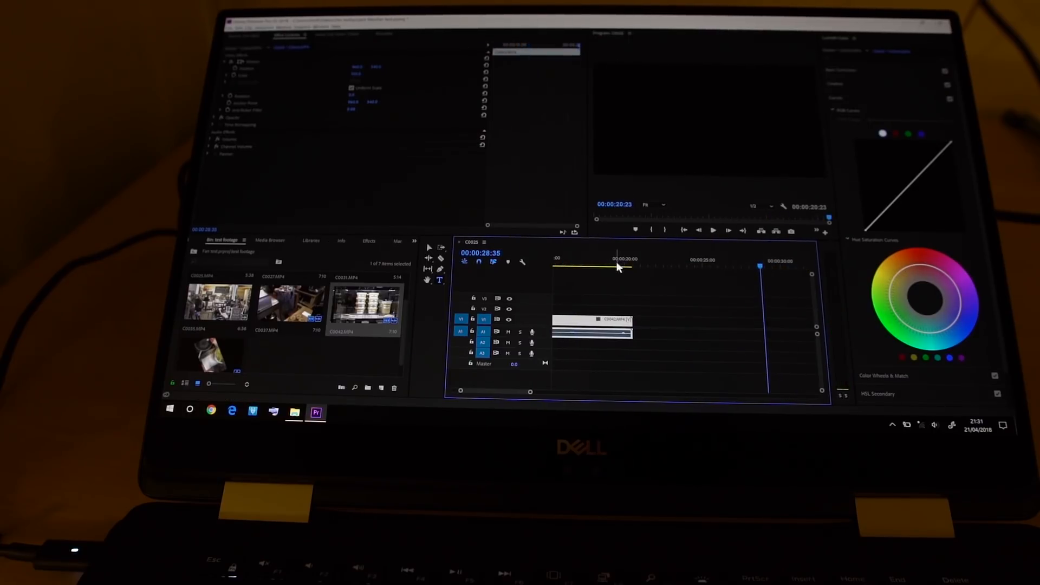
pyautogui.click(592, 263)
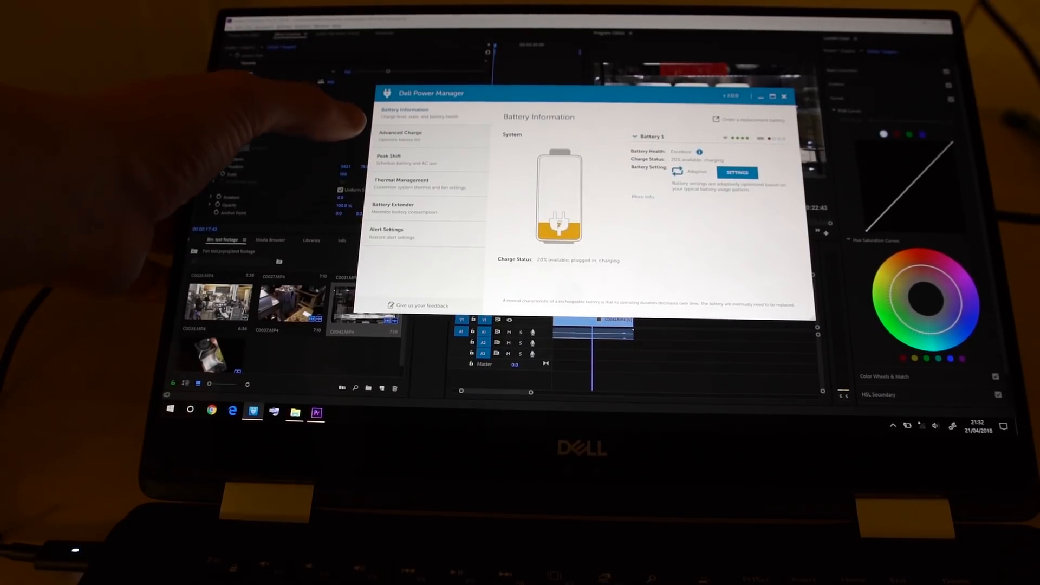
# Show the Thermal Management page in Dell Power Manager.
pyautogui.click(402, 180)
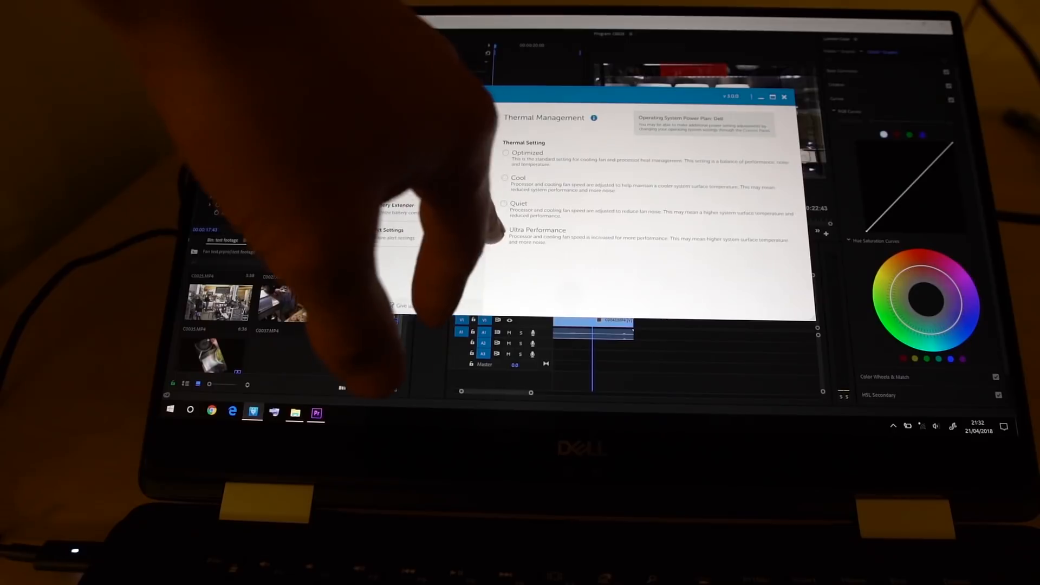
# Toggle between Quiet and Ultra Performance, leaving Ultra Performance as the thermal setting.
pyautogui.click(505, 230)
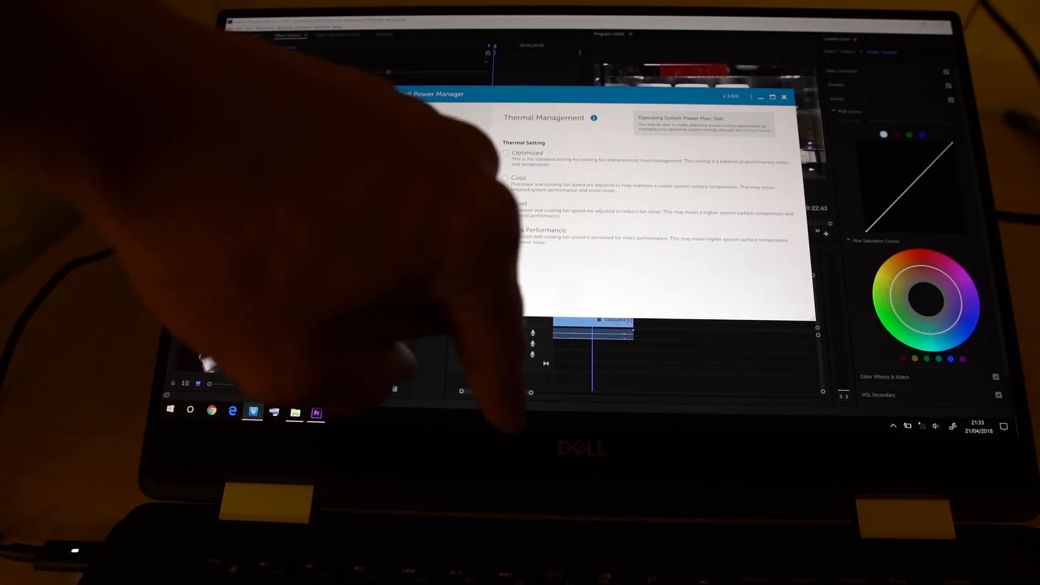
pyautogui.click(505, 204)
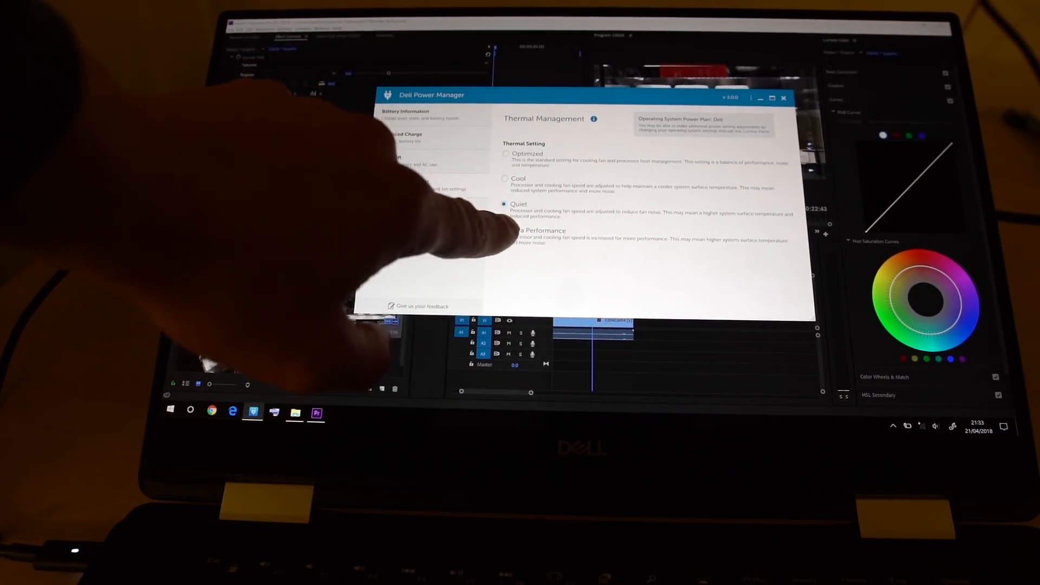
pyautogui.click(504, 229)
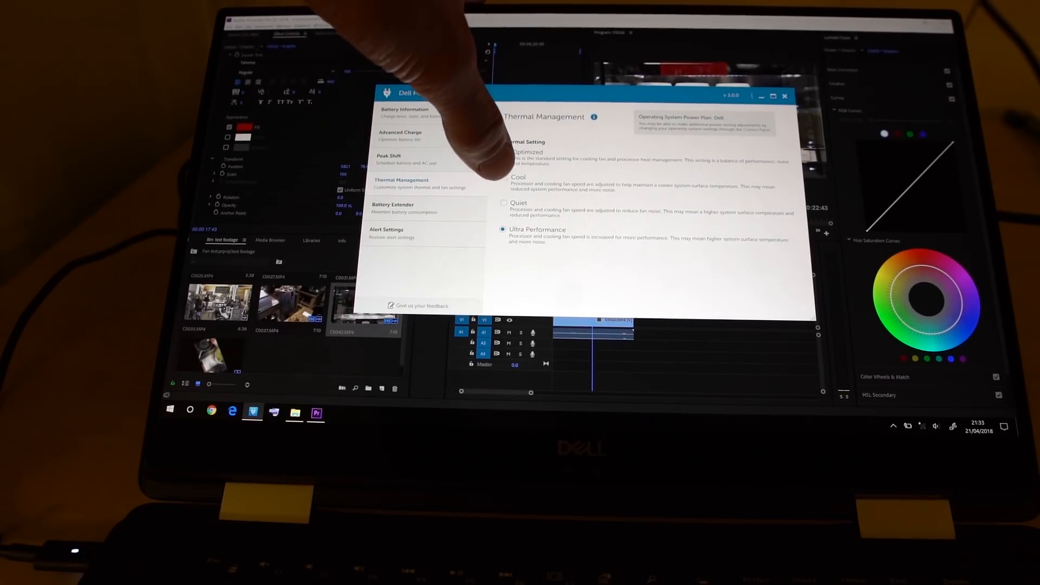
pyautogui.click(504, 204)
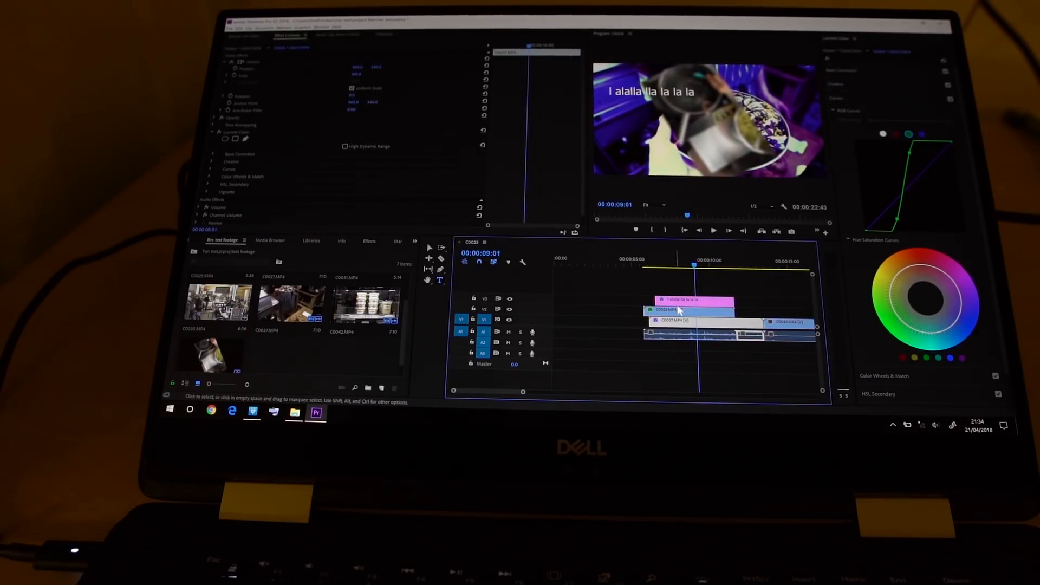
# Edit the clip's Speed value in the Speed/Duration dialog and confirm.
pyautogui.rightClick(674, 310)
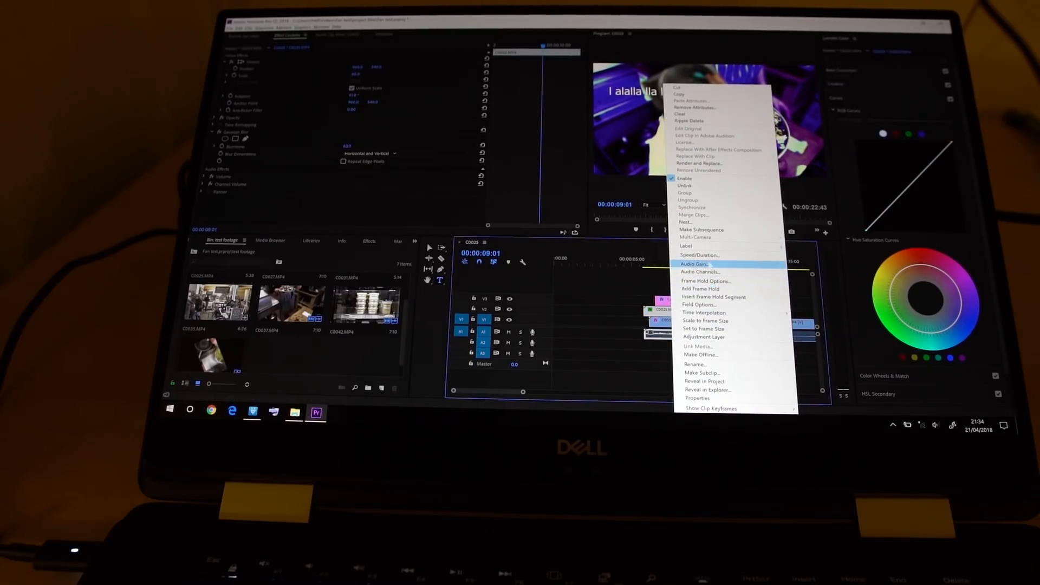
pyautogui.click(699, 255)
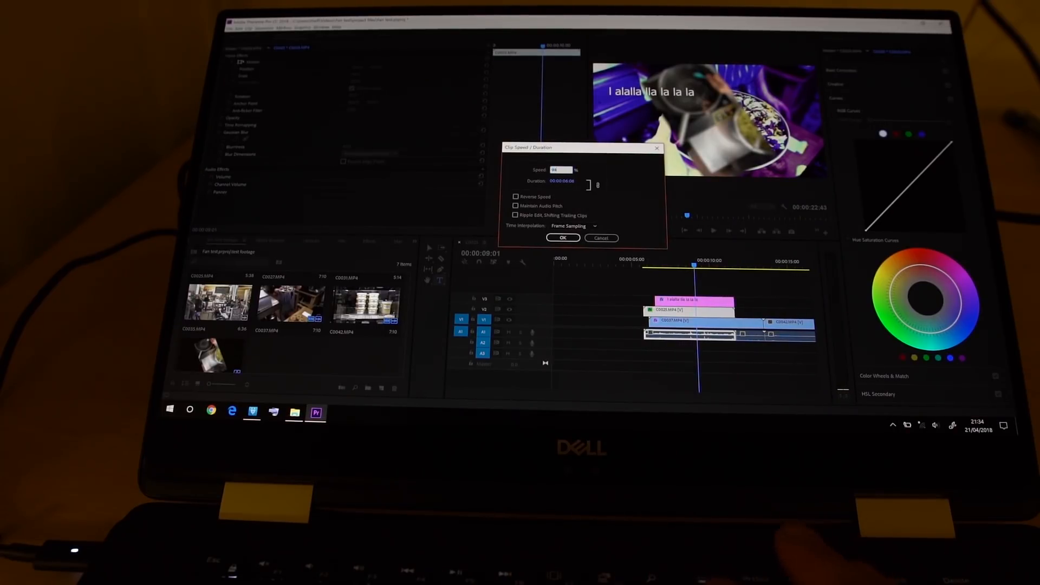
pyautogui.click(563, 237)
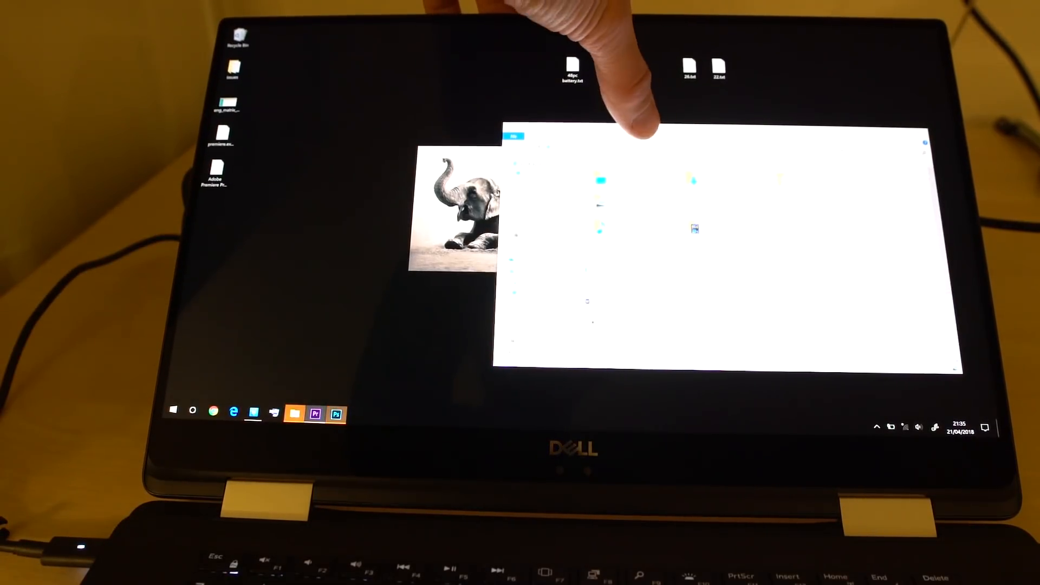
# Bring the empty Photoshop window to the front from the taskbar.
pyautogui.click(173, 414)
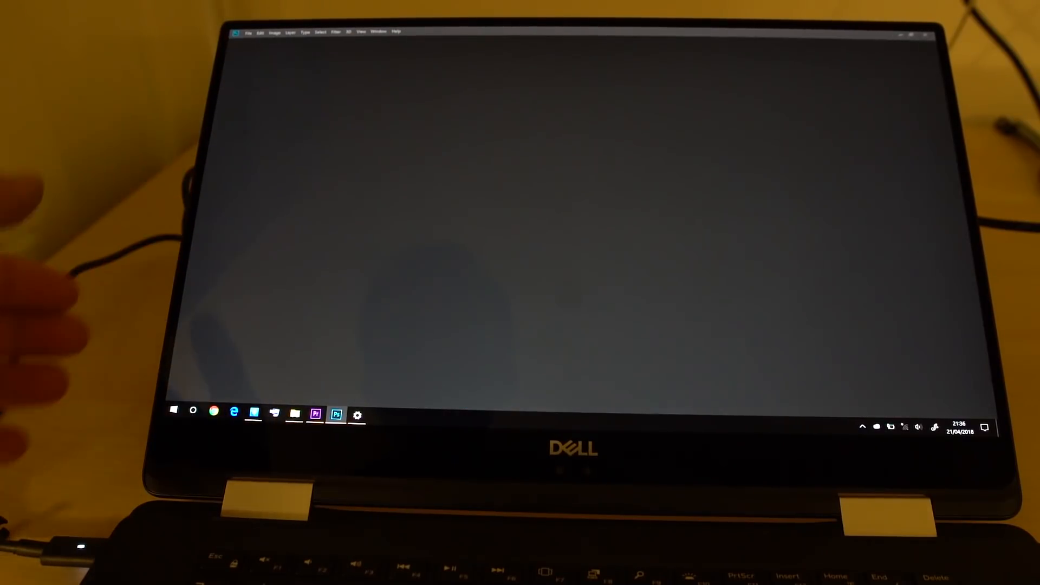
# Show the battery settings page with the current charge level from the tray icon.
pyautogui.click(336, 416)
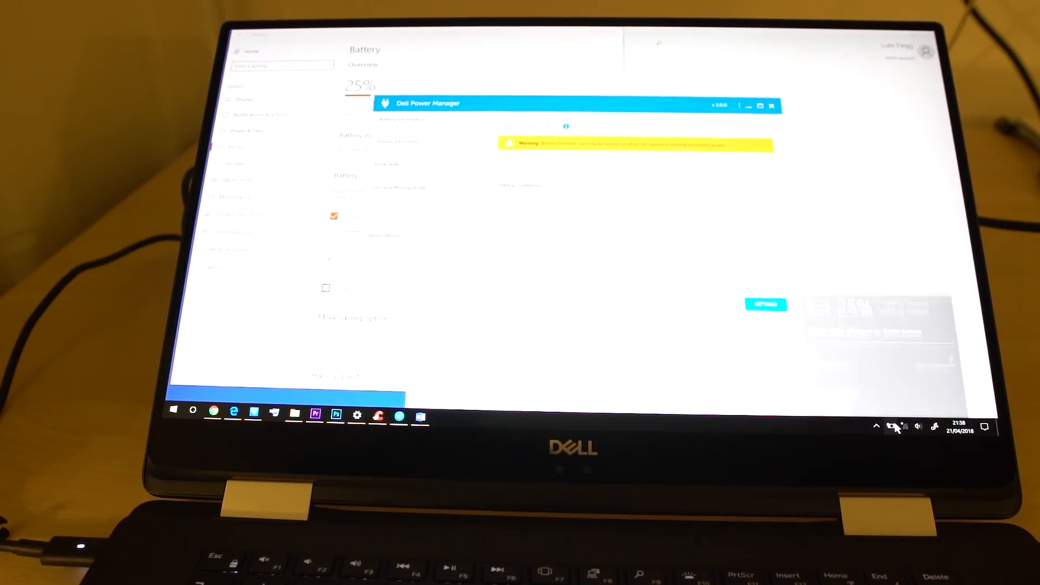
# Check the battery charge level from the tray battery icon.
pyautogui.click(897, 428)
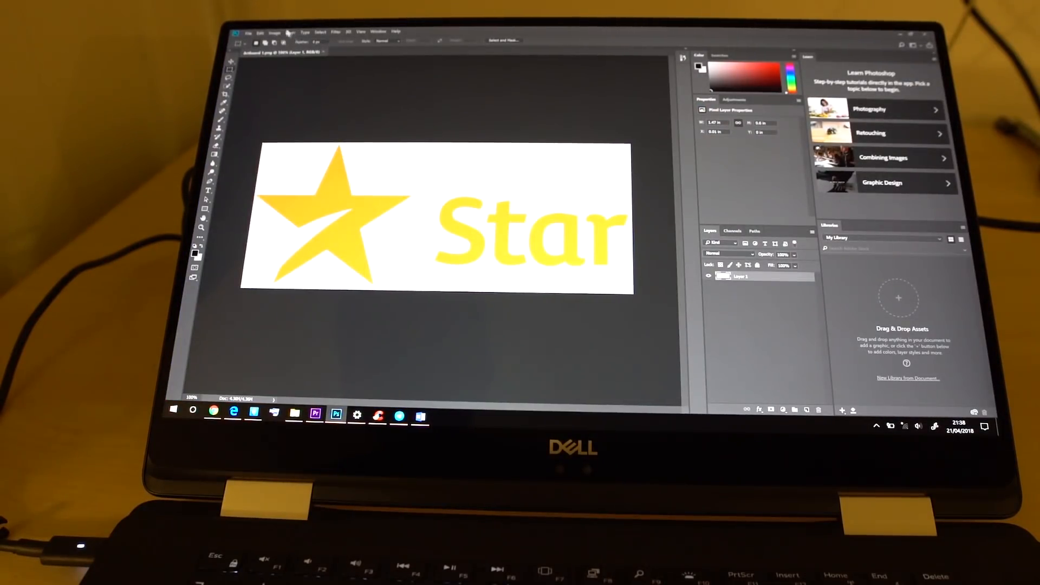
# Resize the Star logo via Image Size to 4000 percent and start the upscale.
pyautogui.click(271, 30)
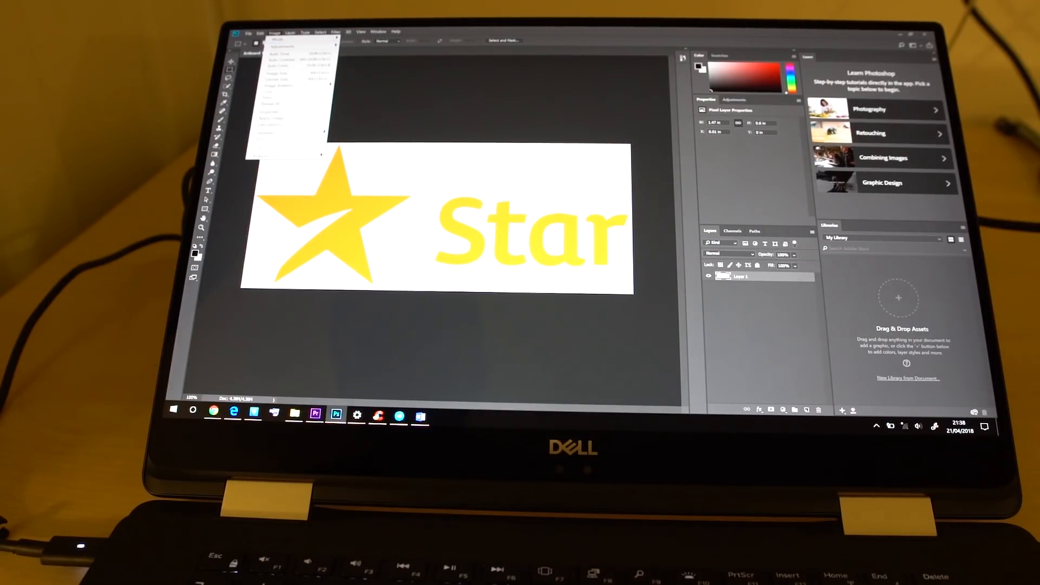
pyautogui.click(292, 74)
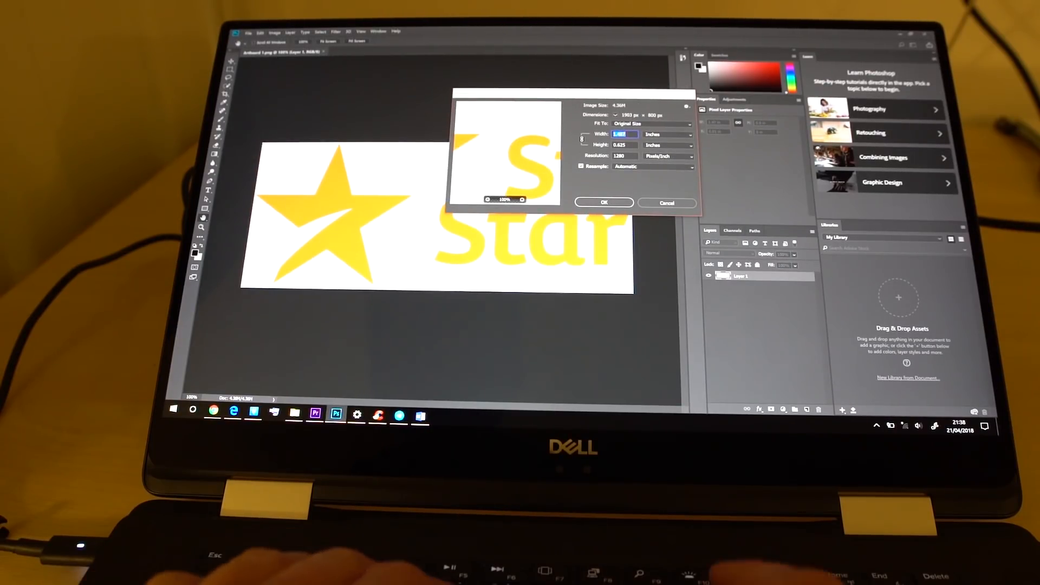
pyautogui.write('4000')
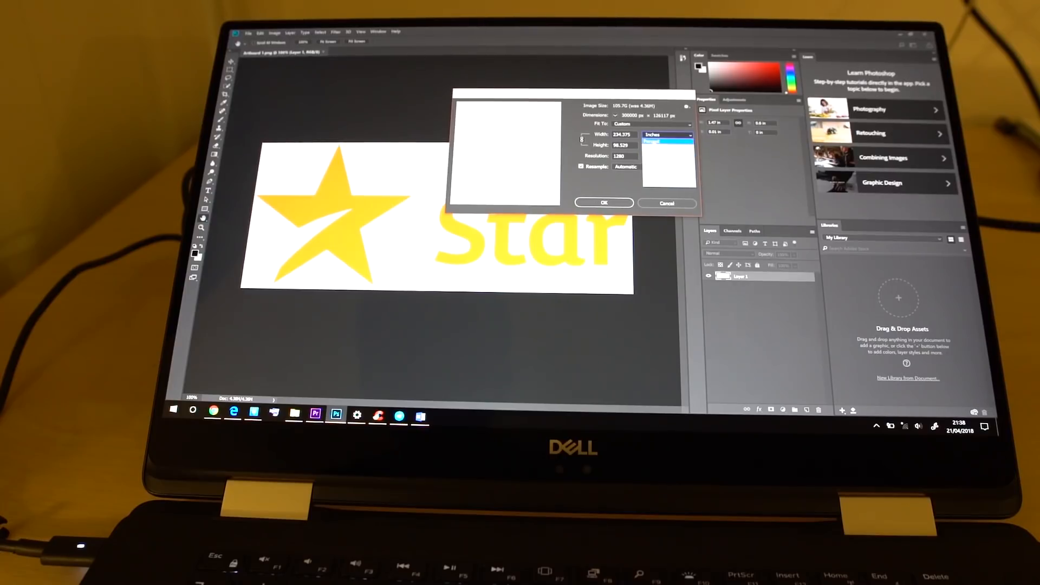
pyautogui.click(666, 138)
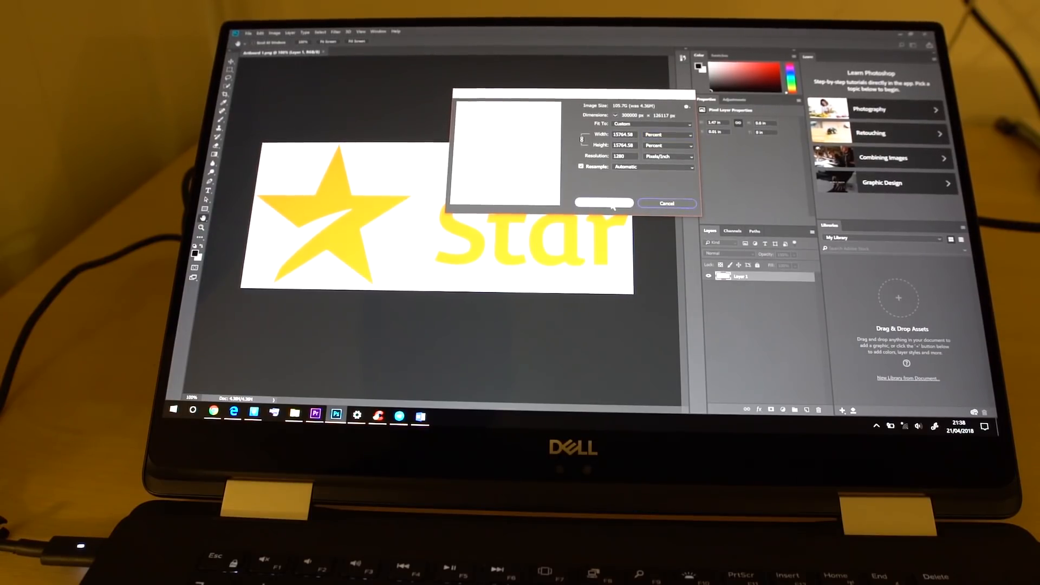
pyautogui.click(604, 204)
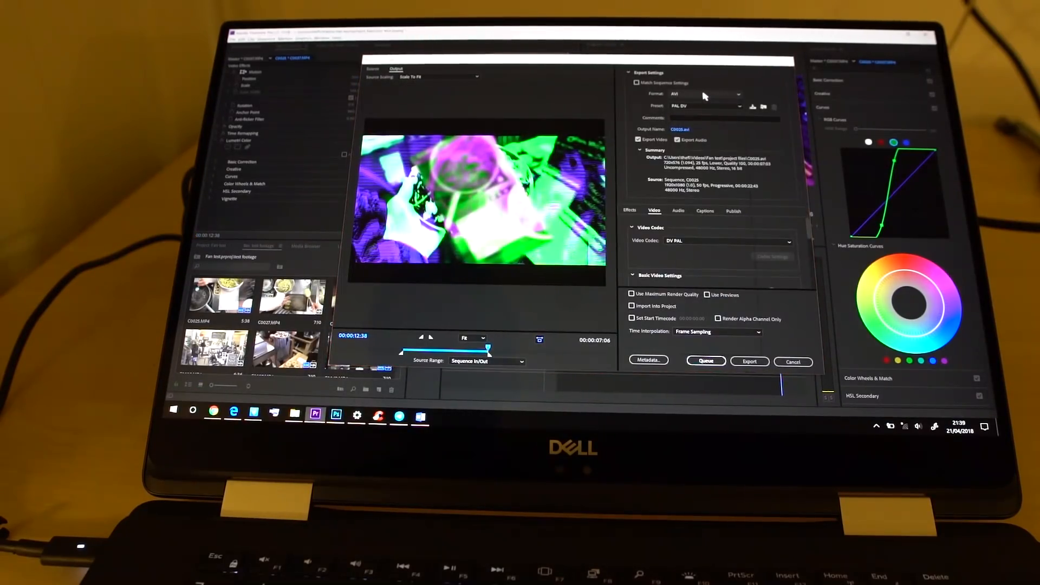
# Choose AVI as the Format in the Export Settings dialog.
pyautogui.click(705, 94)
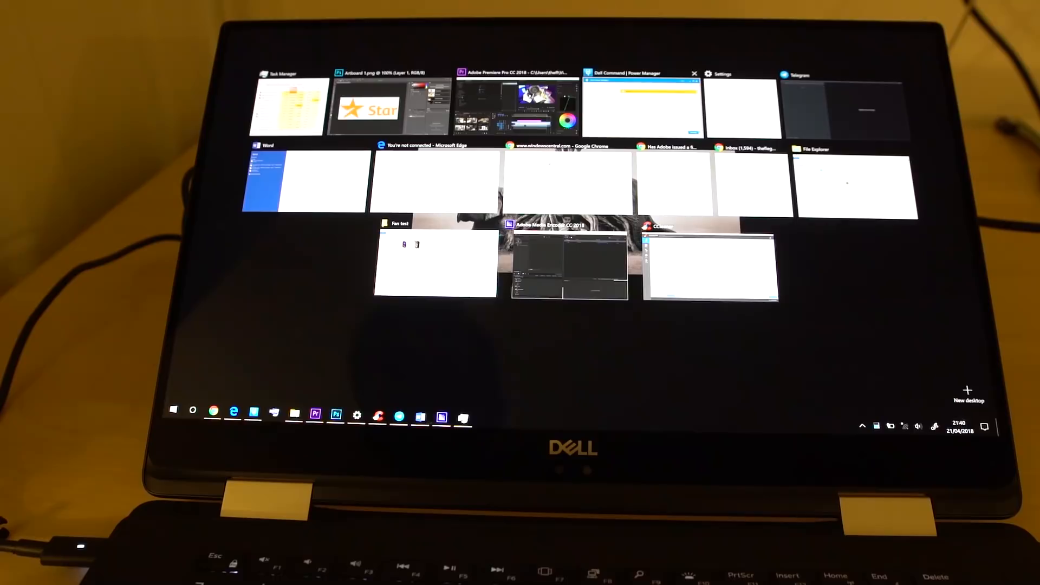
# Return to the Photoshop window from Task View while the Star resize runs.
pyautogui.click(388, 102)
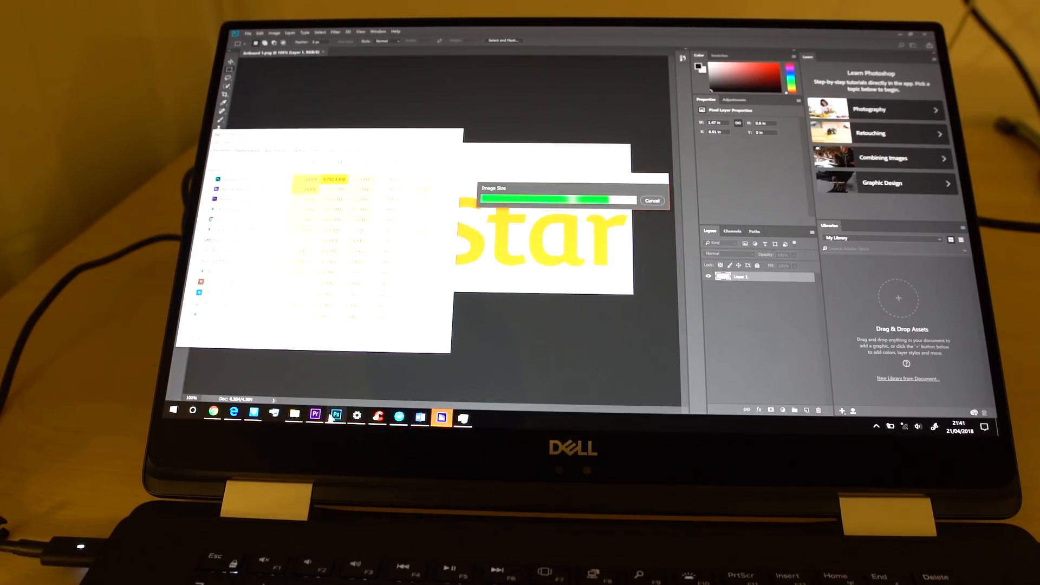
pyautogui.rightClick(336, 413)
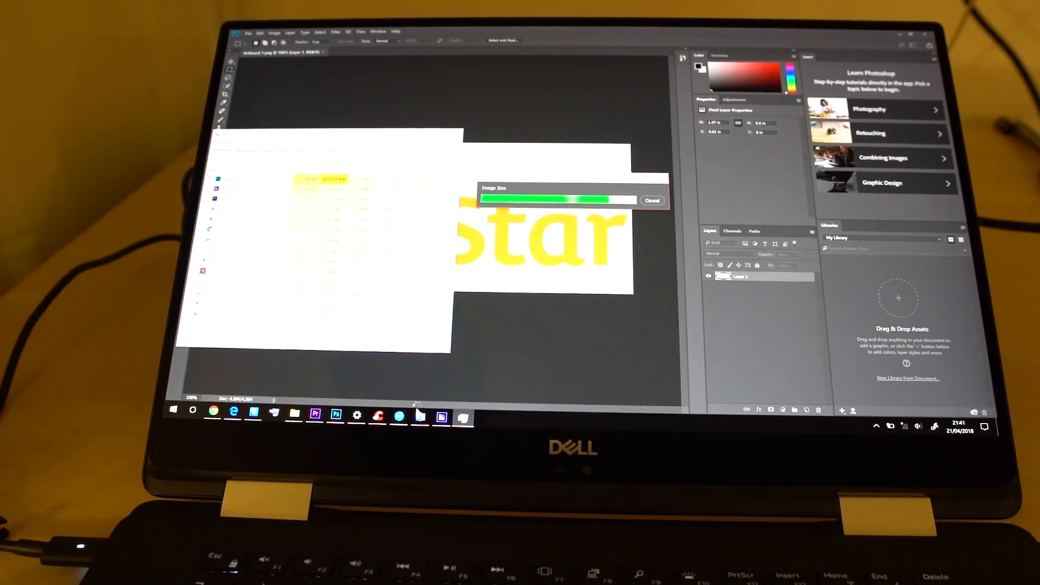
pyautogui.rightClick(337, 413)
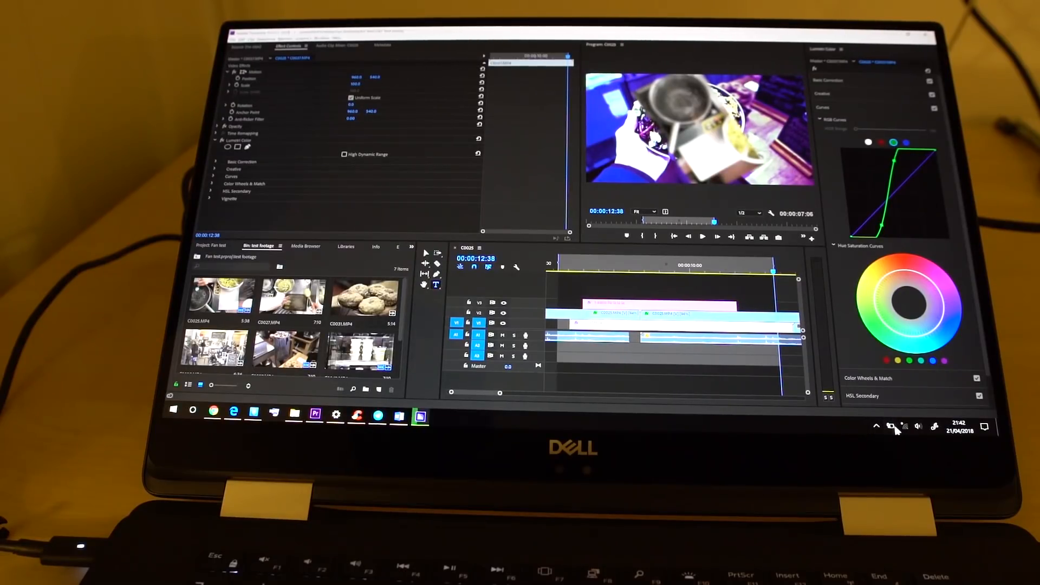
# Show the battery flyout reading 28% charge in best performance mode.
pyautogui.click(895, 427)
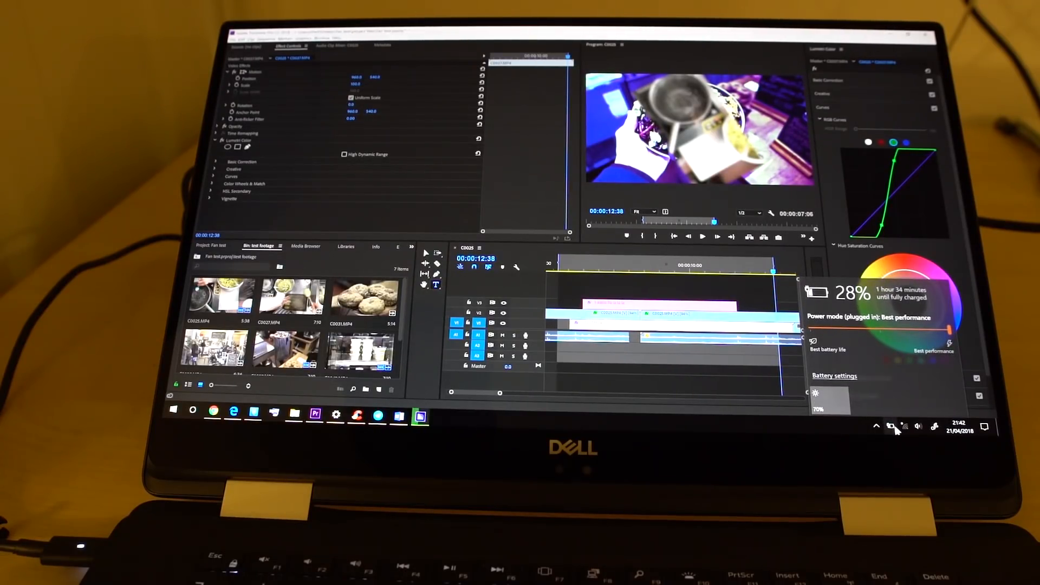